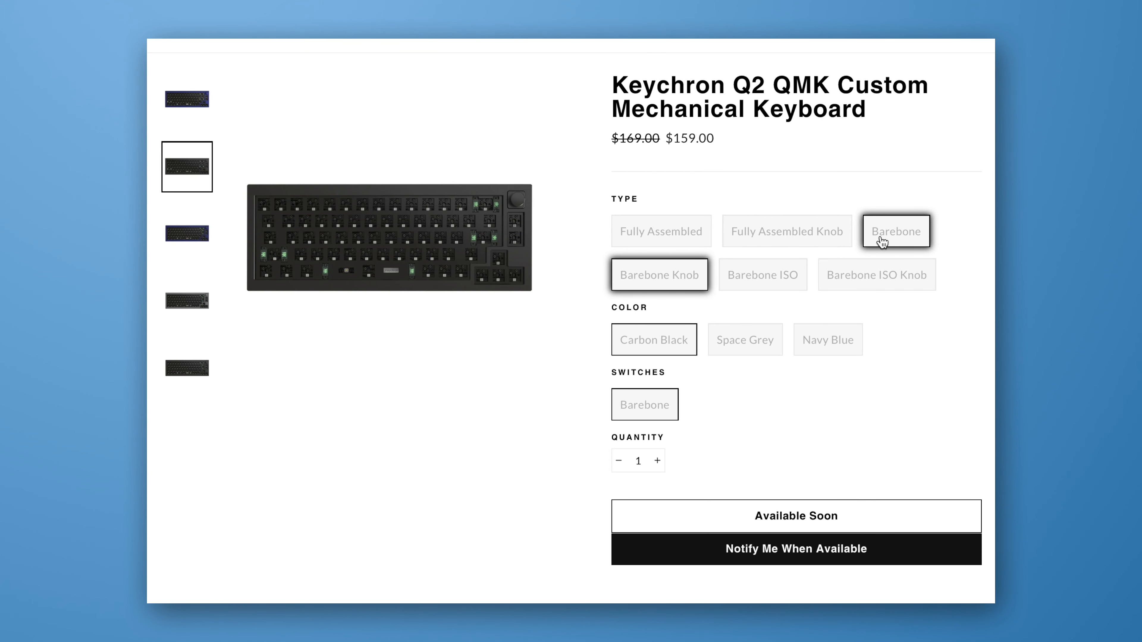
Select the Barebone type for the Keychron Q2 on its product page
left_click(894, 230)
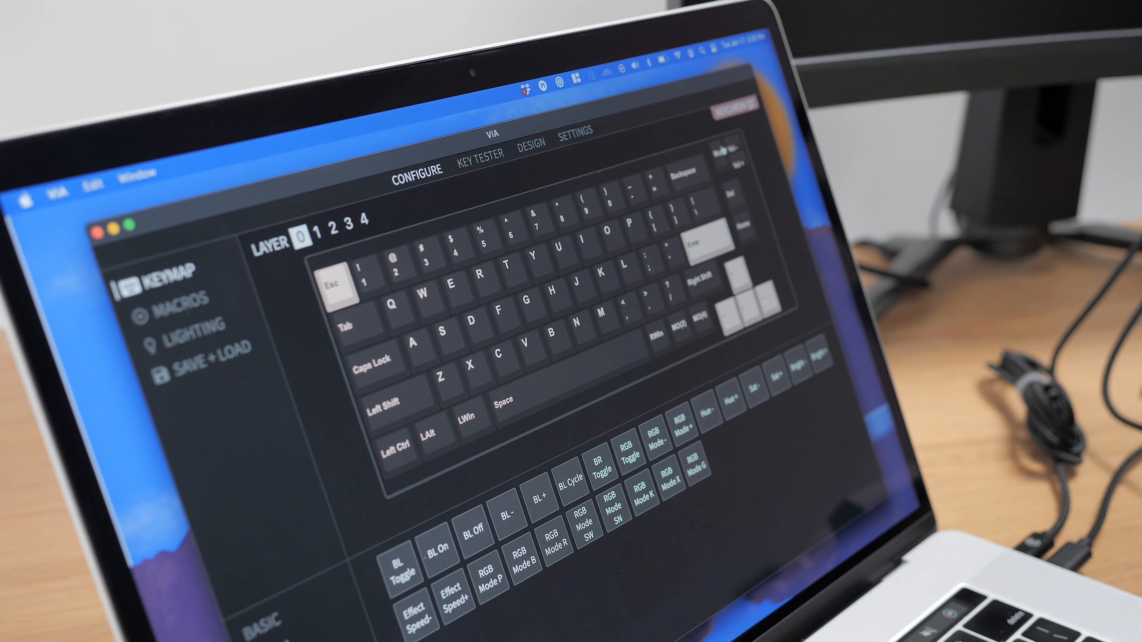
left_click(531, 142)
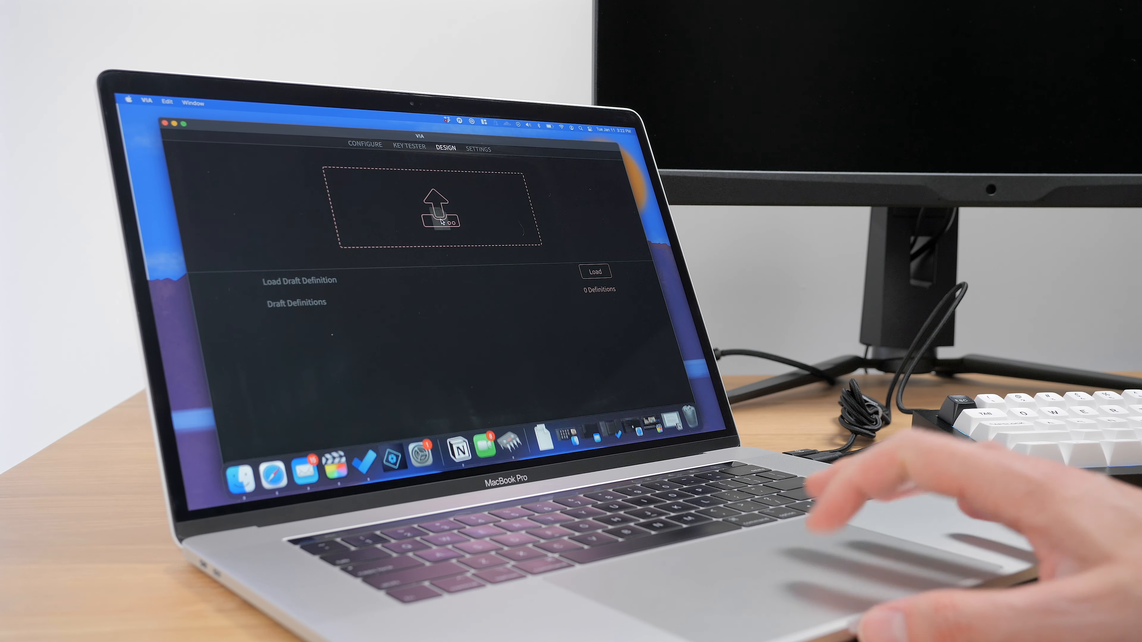
left_click(363, 149)
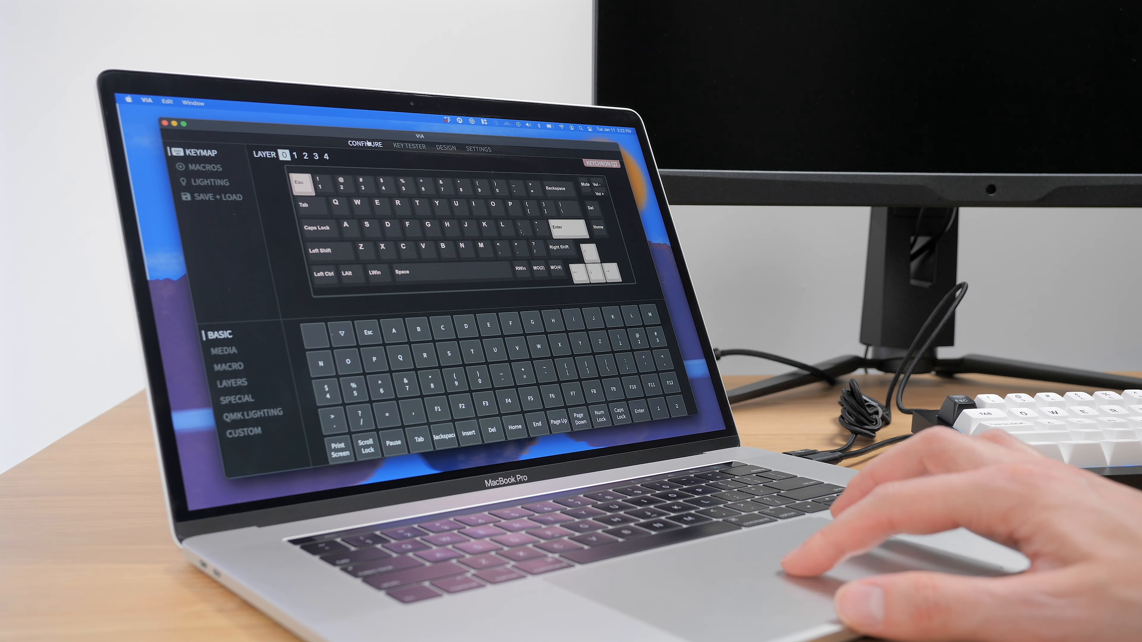